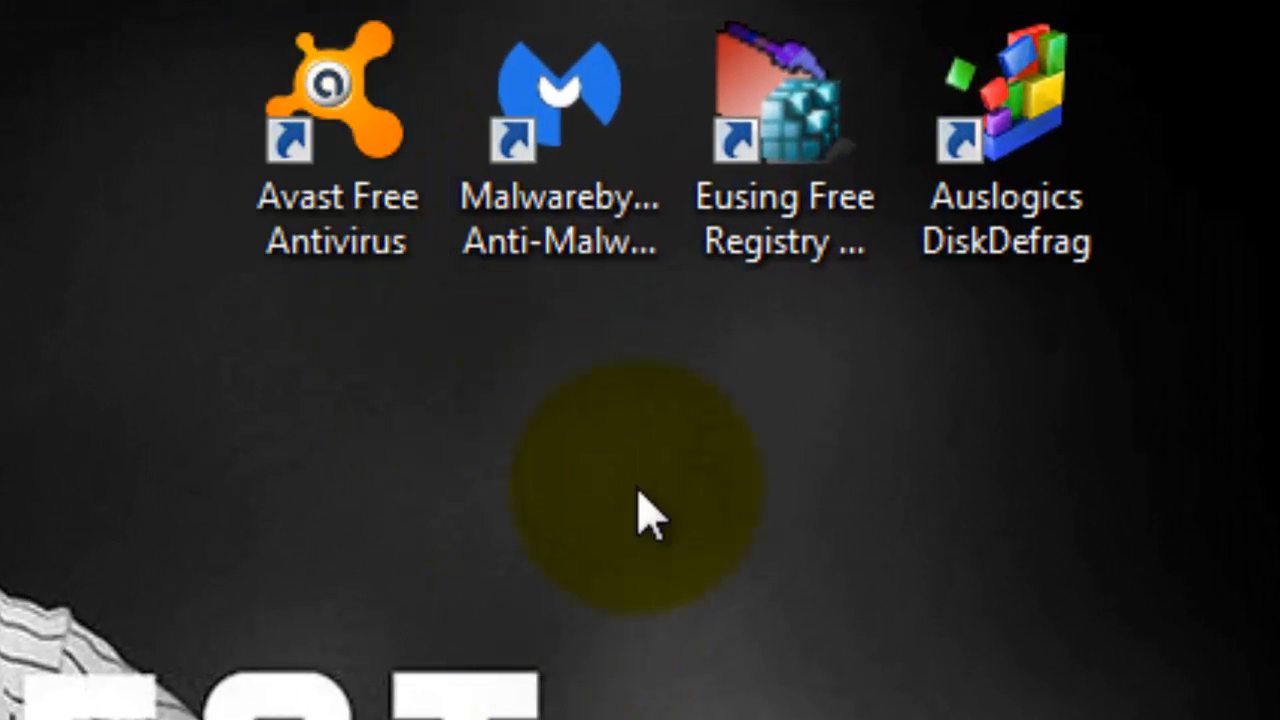
Launch Avast Free Antivirus from its desktop shortcut to show the protected status.
{"action": "double_click", "coordinate": [337, 100]}
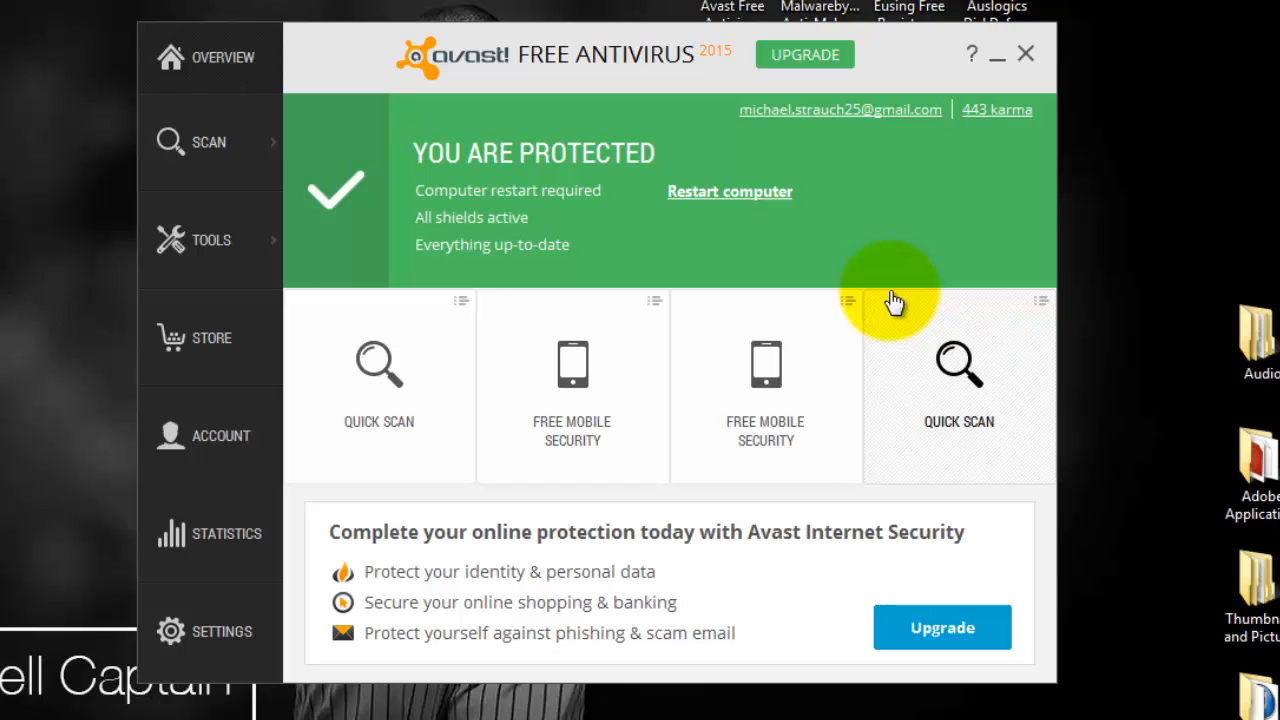
{"action": "left_click", "coordinate": [209, 142]}
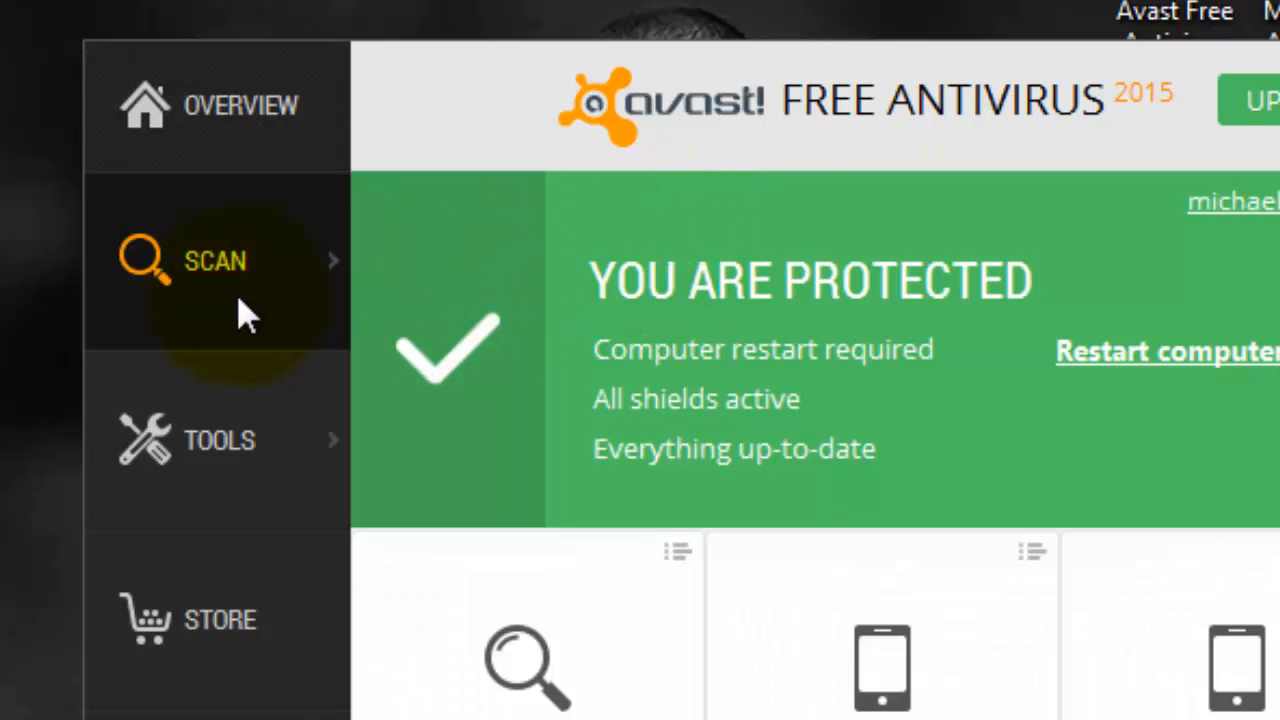
{"action": "left_click", "coordinate": [215, 260]}
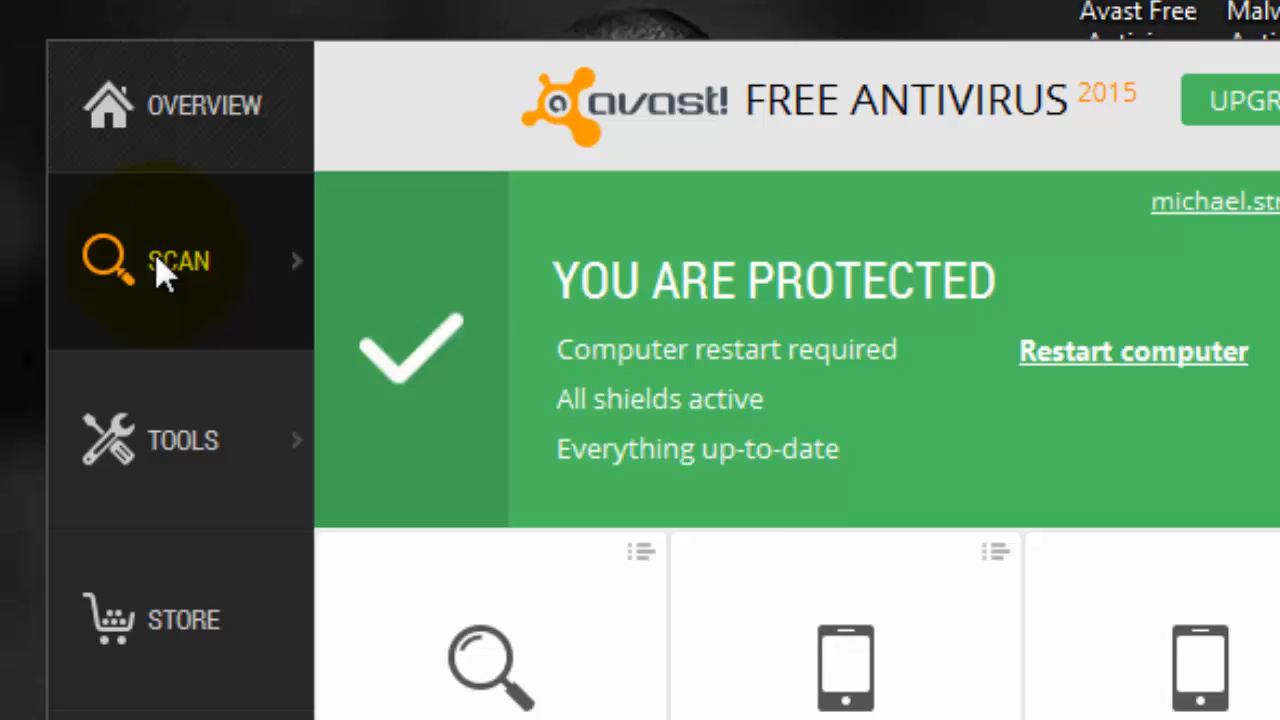
{"action": "left_click", "coordinate": [178, 260]}
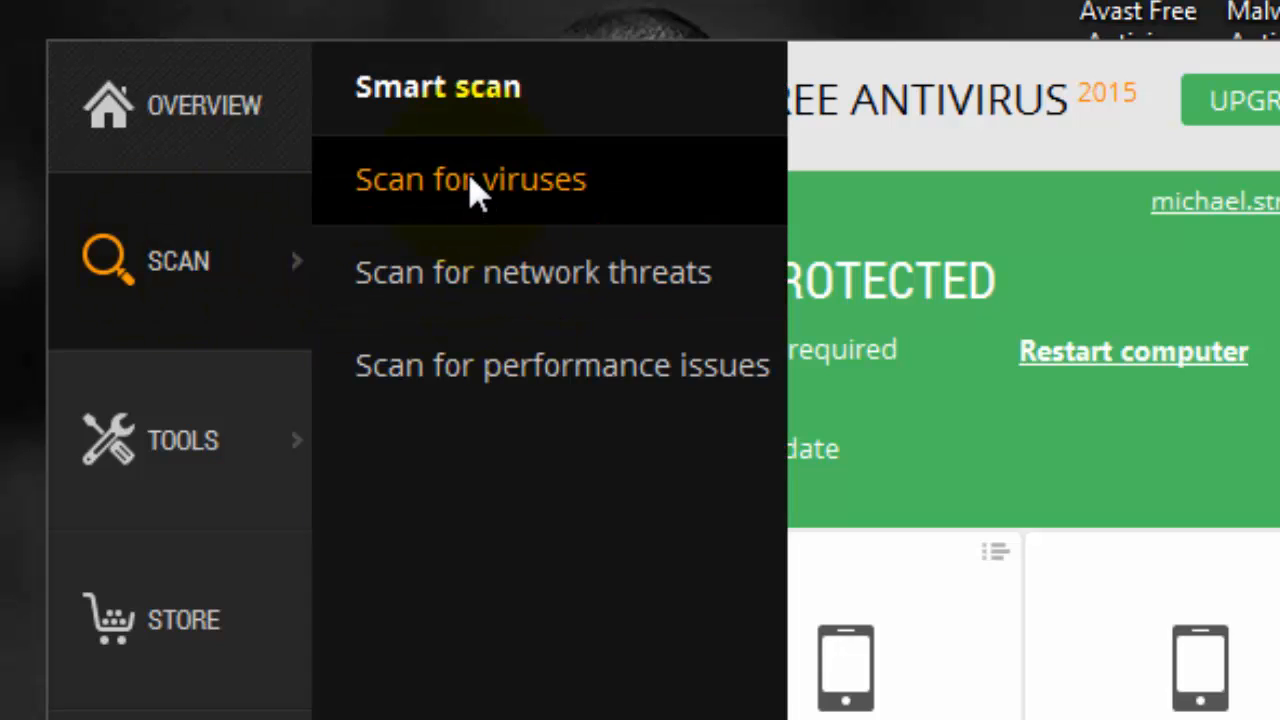
{"action": "mouse_move", "coordinate": [562, 365]}
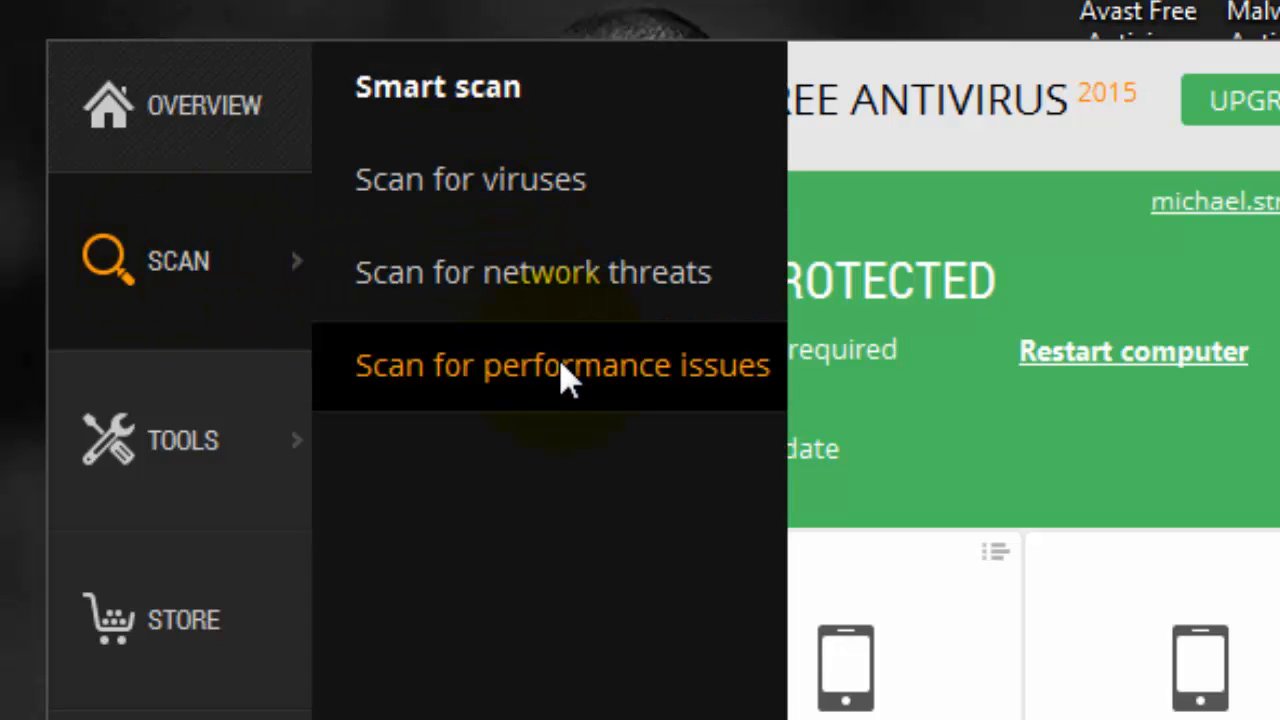
{"action": "mouse_move", "coordinate": [500, 180]}
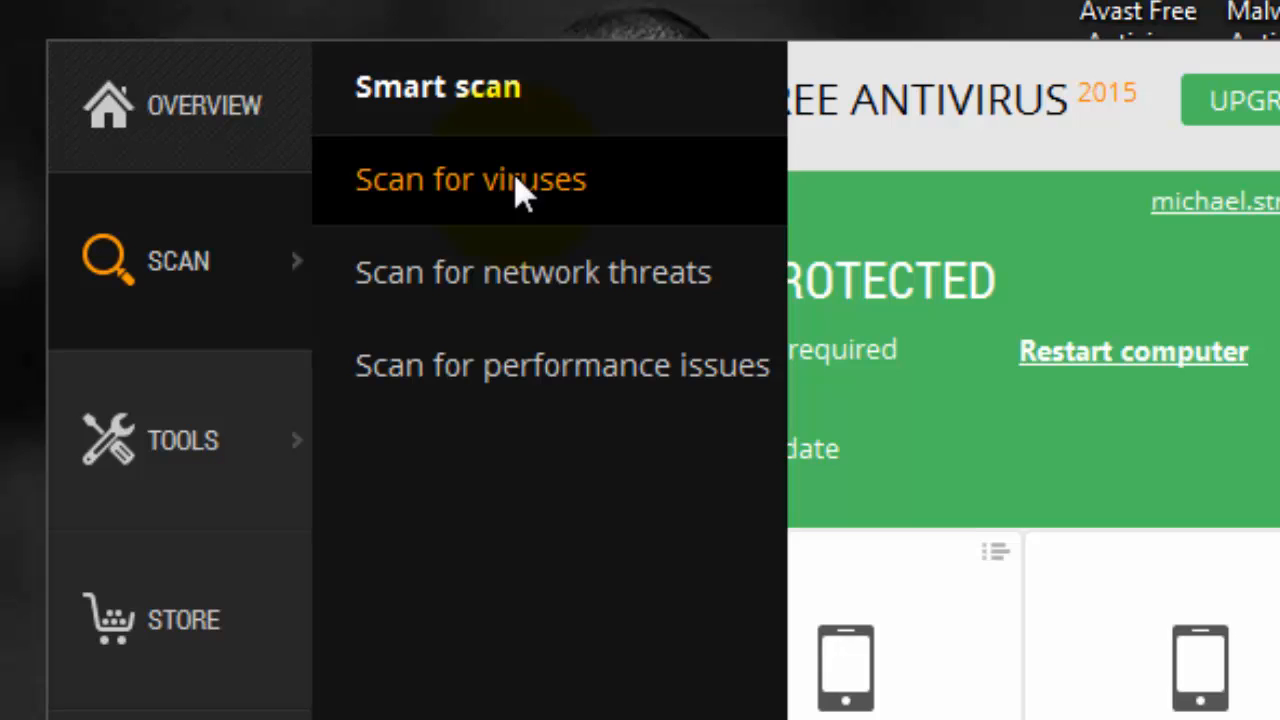
{"action": "mouse_move", "coordinate": [220, 550]}
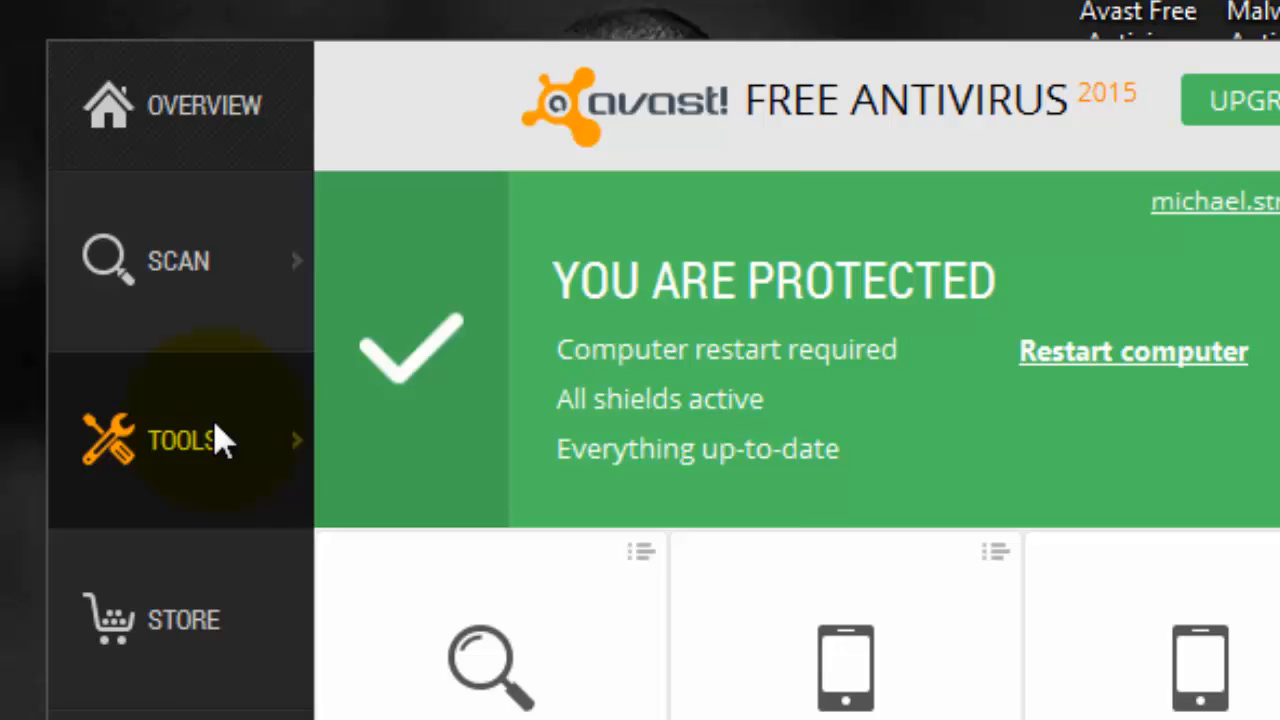
{"action": "left_click", "coordinate": [180, 440]}
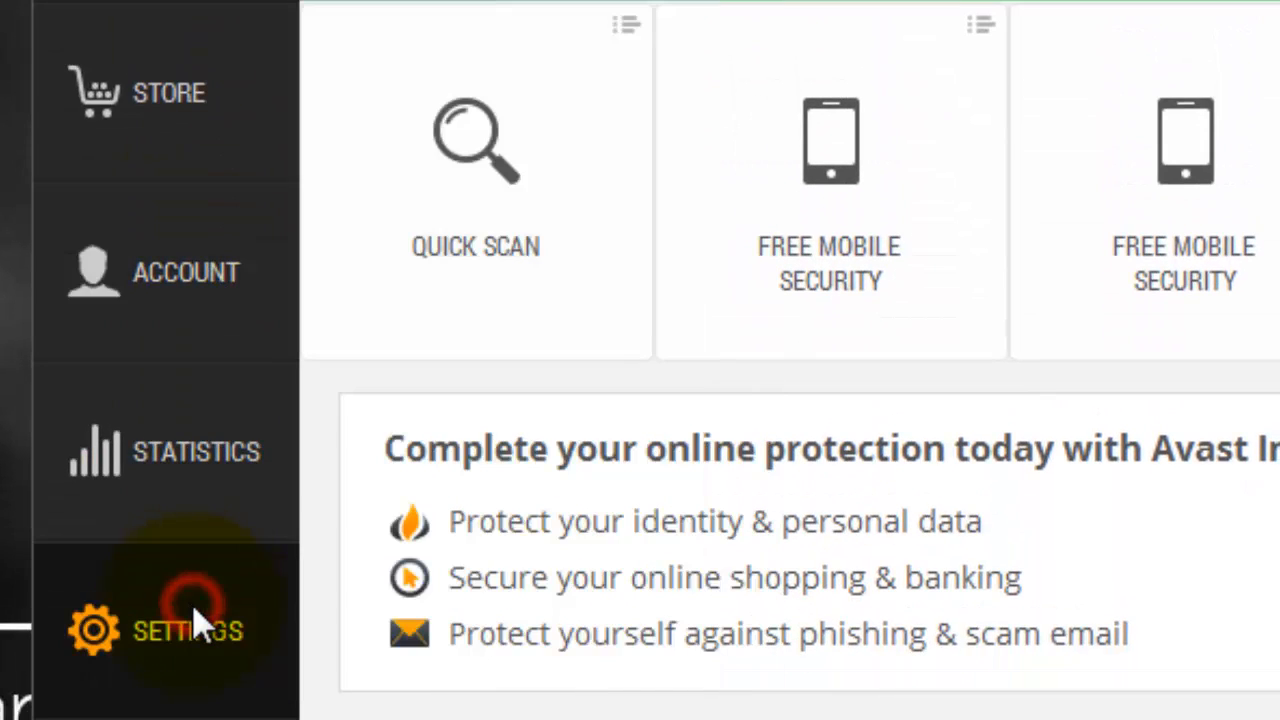
{"action": "left_click", "coordinate": [187, 628]}
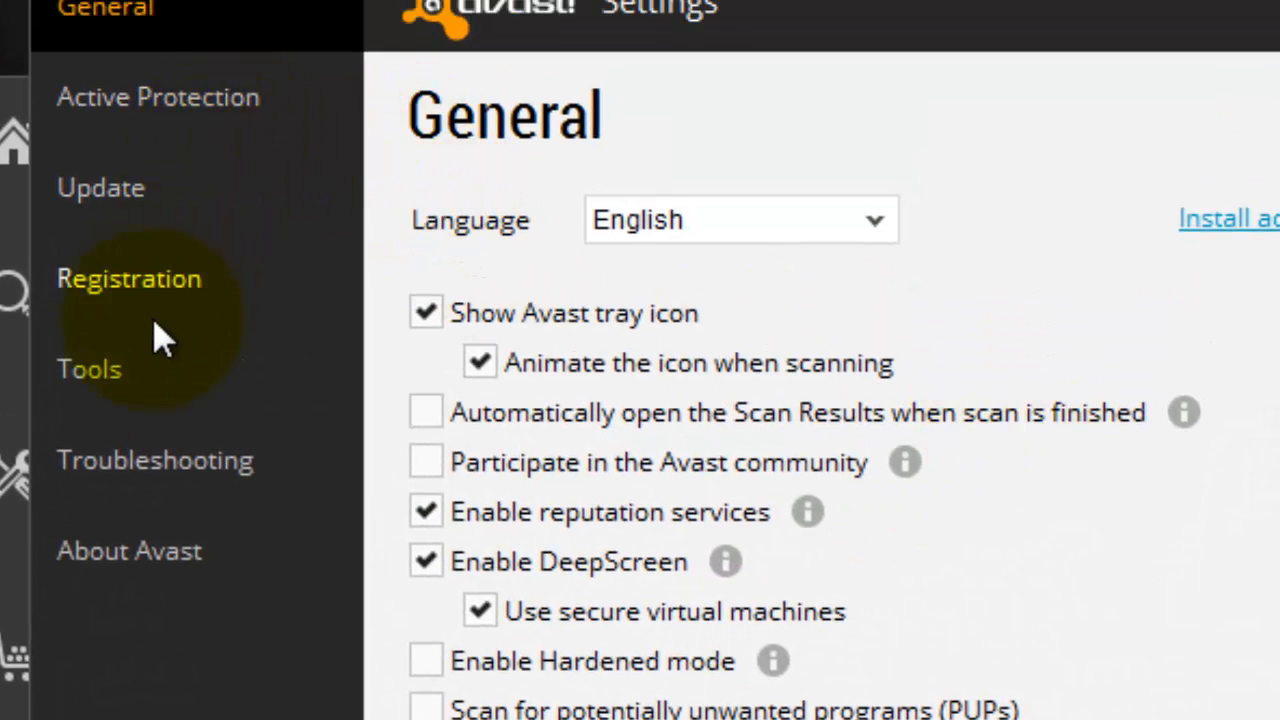
{"action": "left_click", "coordinate": [89, 368]}
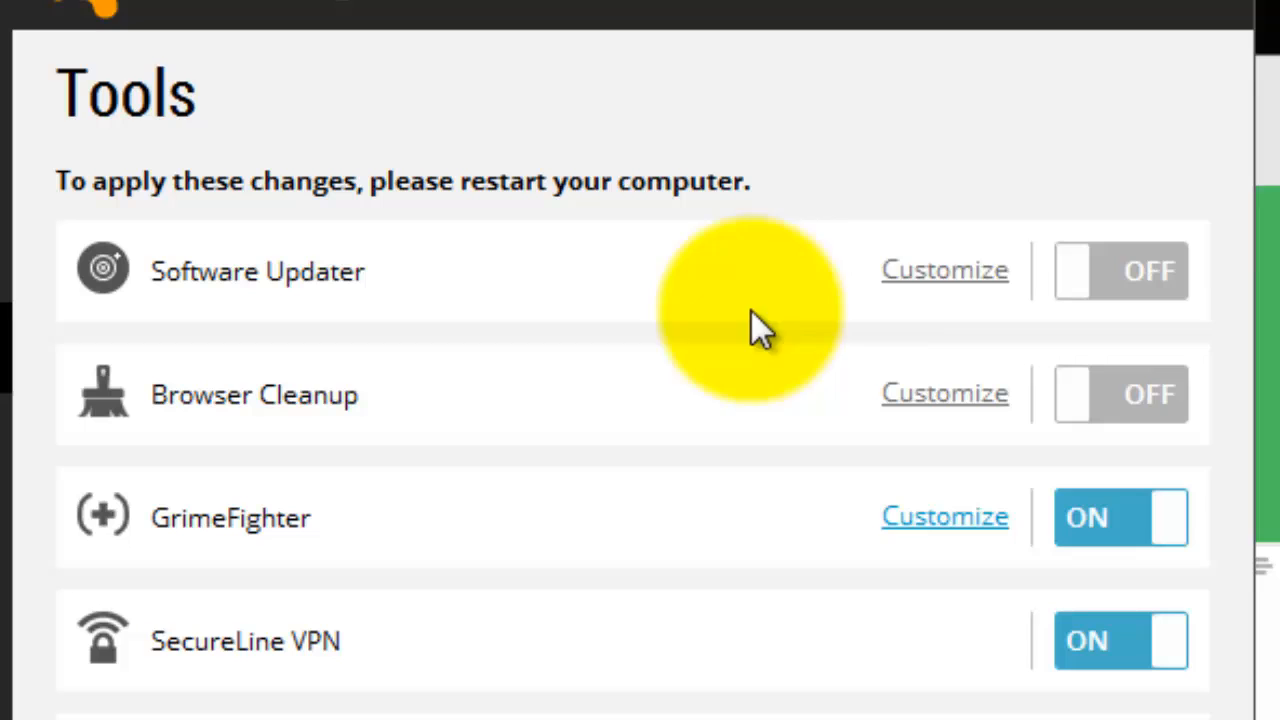
{"action": "mouse_move", "coordinate": [1240, 330]}
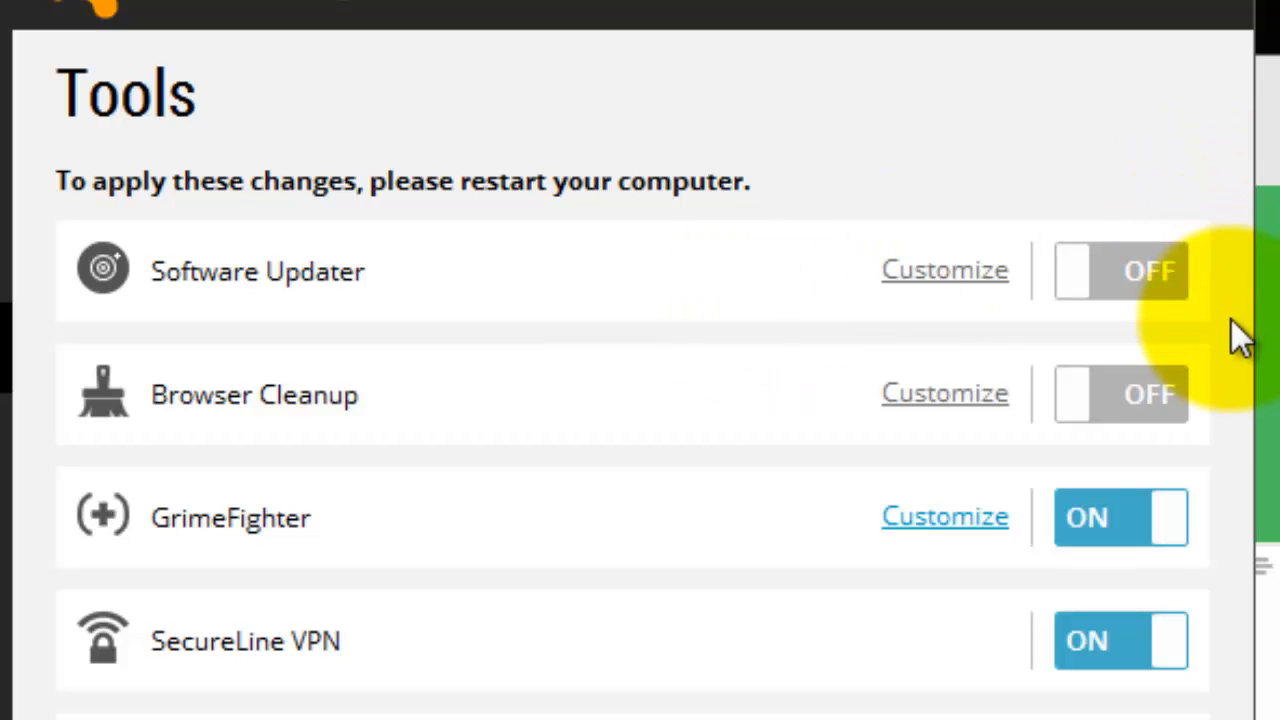
{"action": "scroll", "scroll_direction": "down", "scroll_amount": 3}
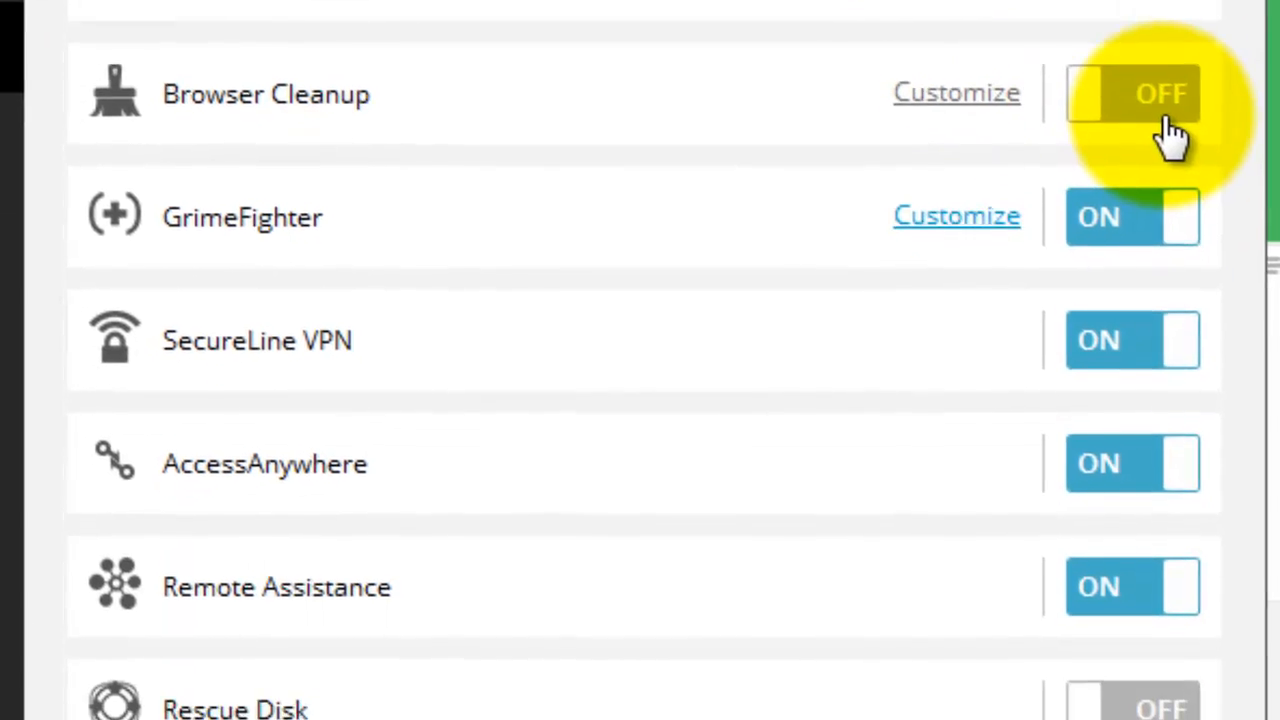
{"action": "scroll", "scroll_direction": "down", "scroll_amount": 3}
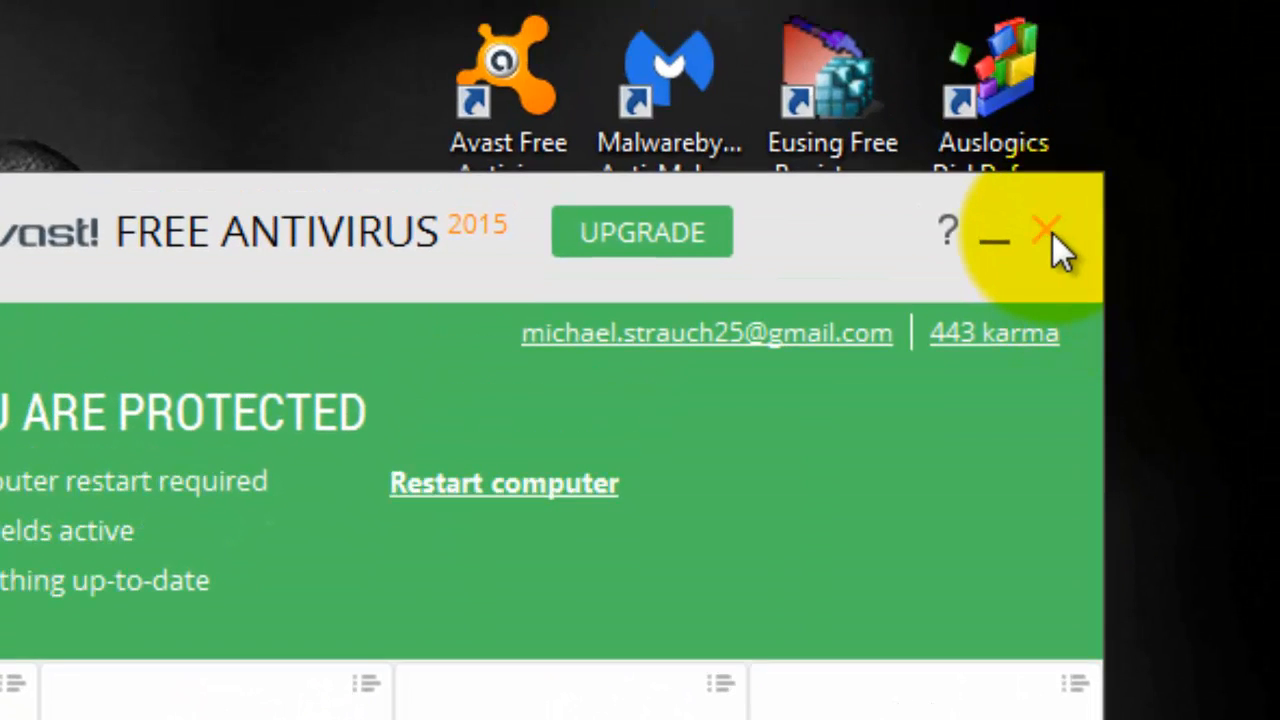
Close Avast, dismiss the colour scheme prompt, and launch Malwarebytes Anti-Malware.
{"action": "left_click", "coordinate": [1046, 230]}
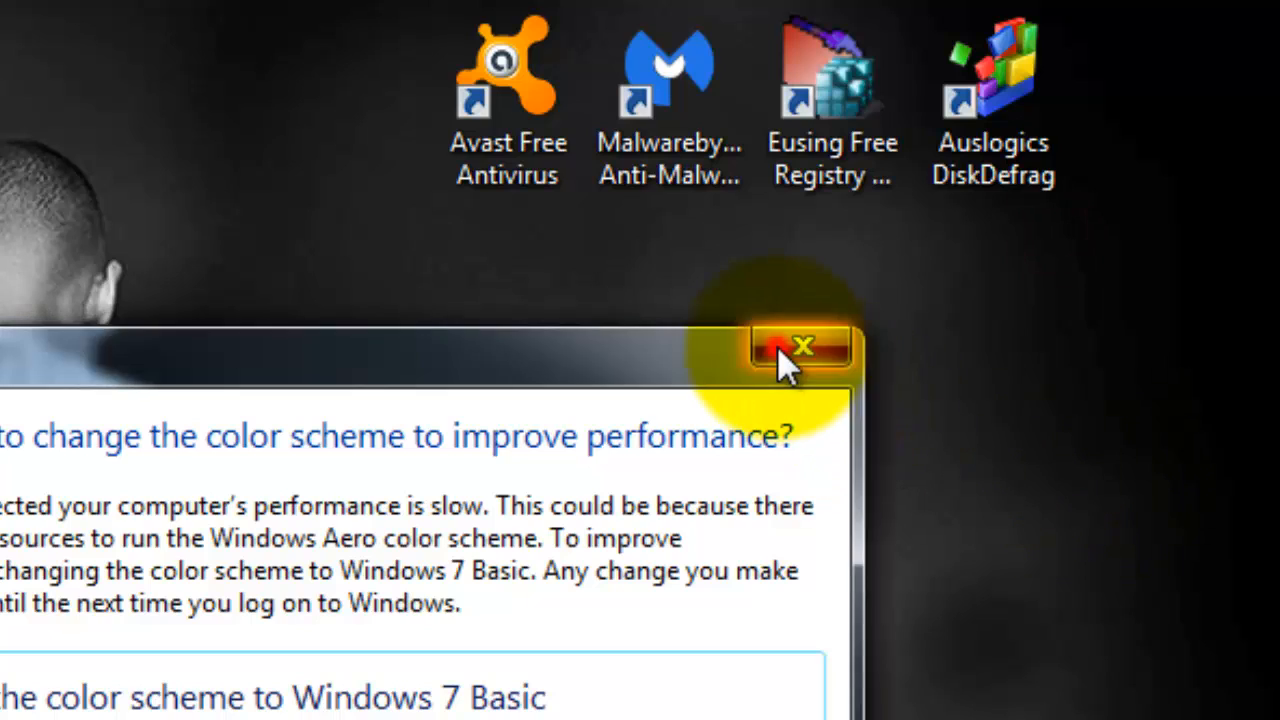
{"action": "left_click", "coordinate": [800, 345]}
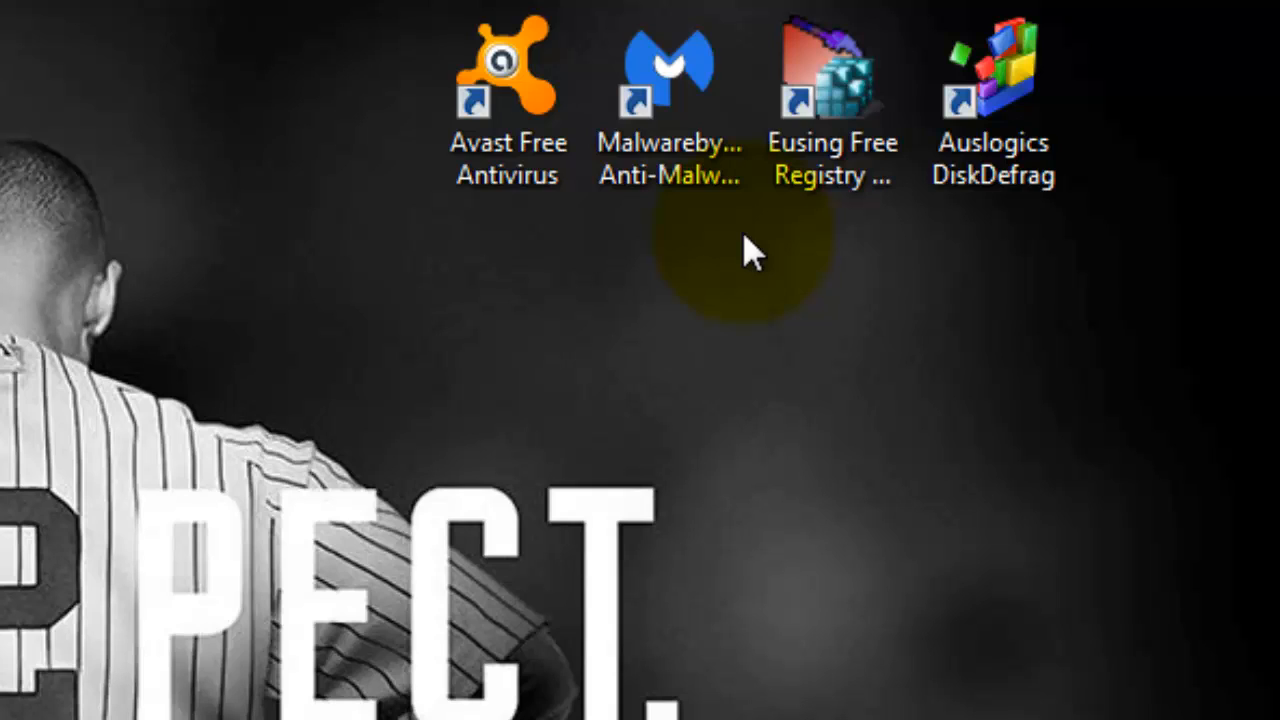
{"action": "left_click", "coordinate": [670, 100]}
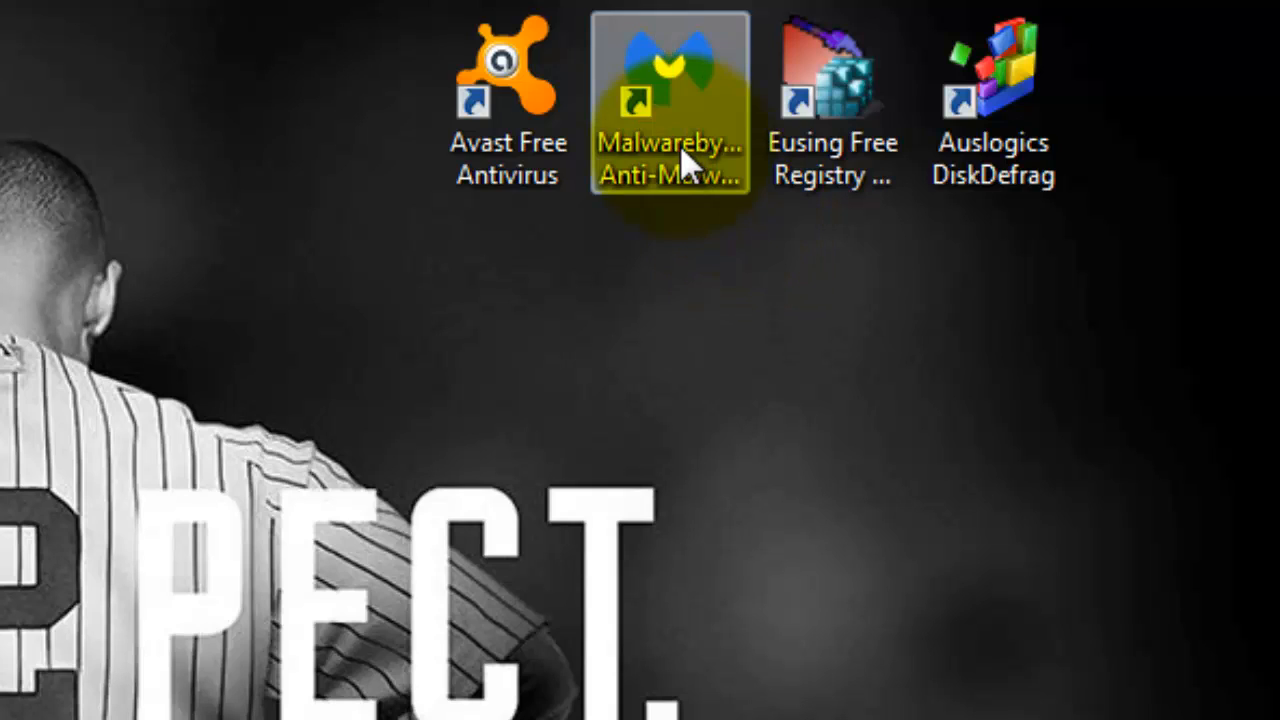
{"action": "double_click", "coordinate": [670, 80]}
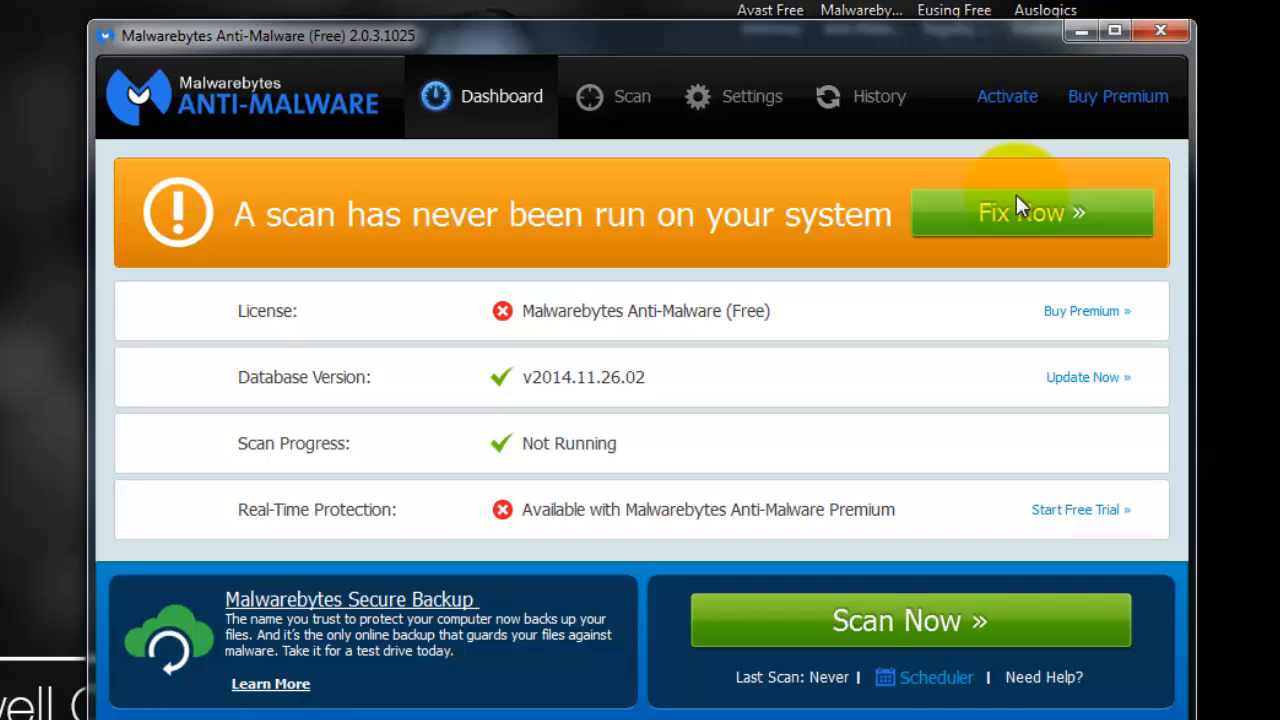
{"action": "mouse_move", "coordinate": [483, 135]}
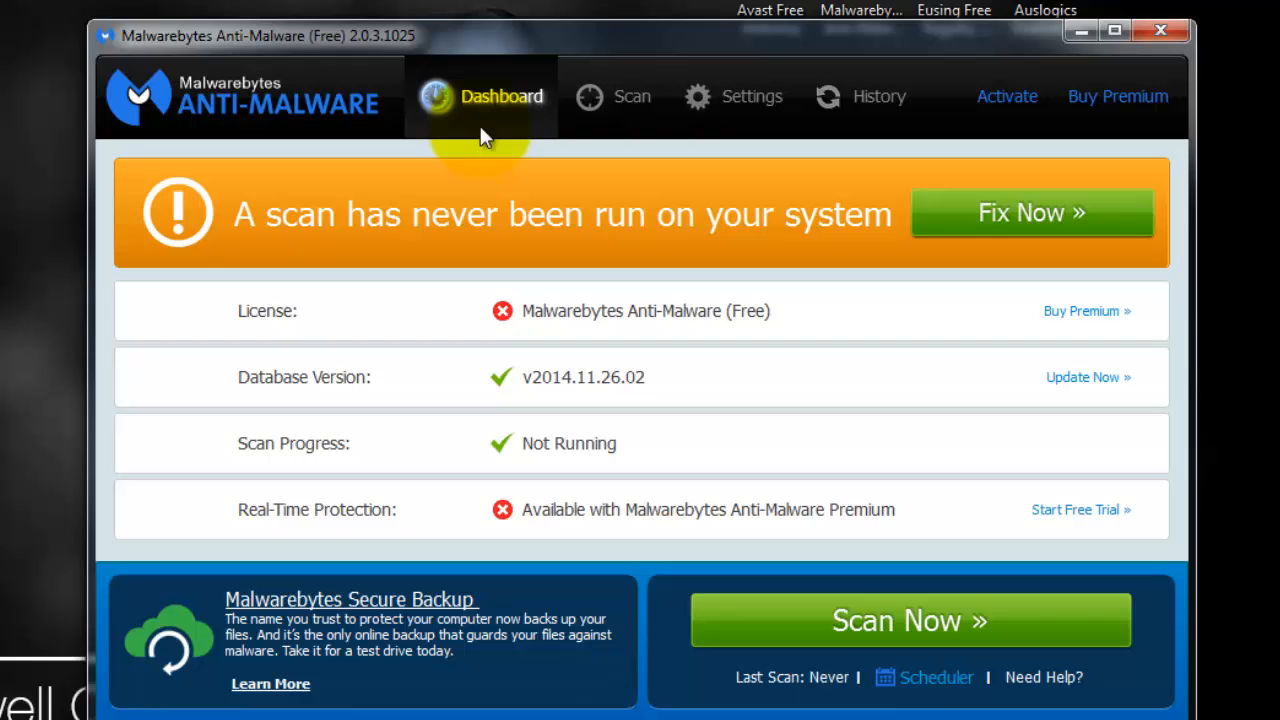
{"action": "mouse_move", "coordinate": [470, 125]}
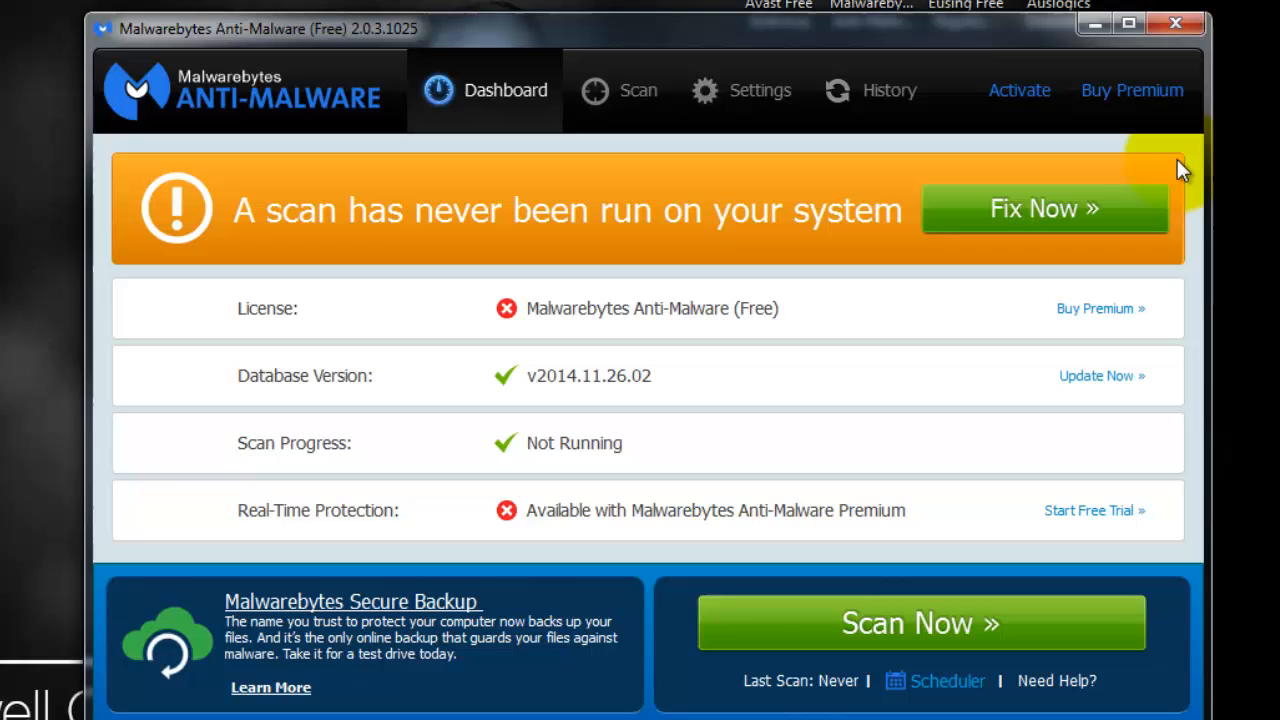
{"action": "mouse_move", "coordinate": [1178, 23]}
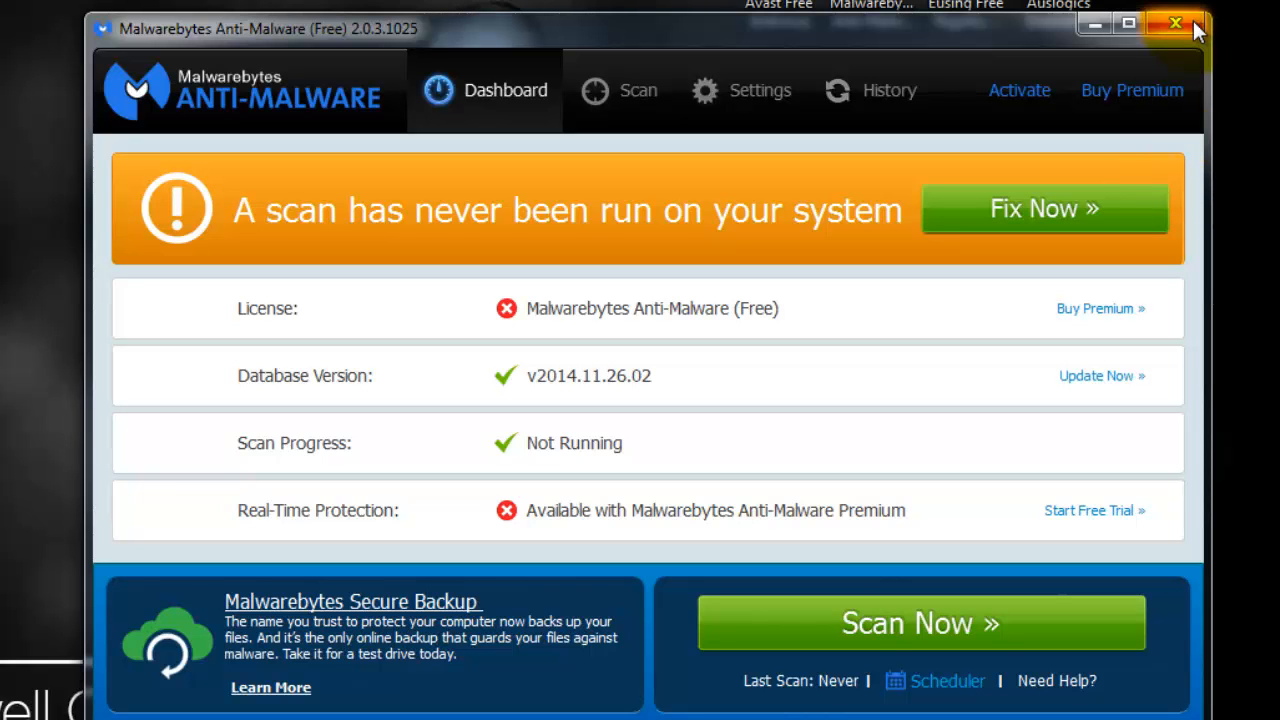
Close Malwarebytes, dismiss the colour scheme warning, and open Eusing Registry Cleaner past its donation prompt.
{"action": "left_click", "coordinate": [1176, 23]}
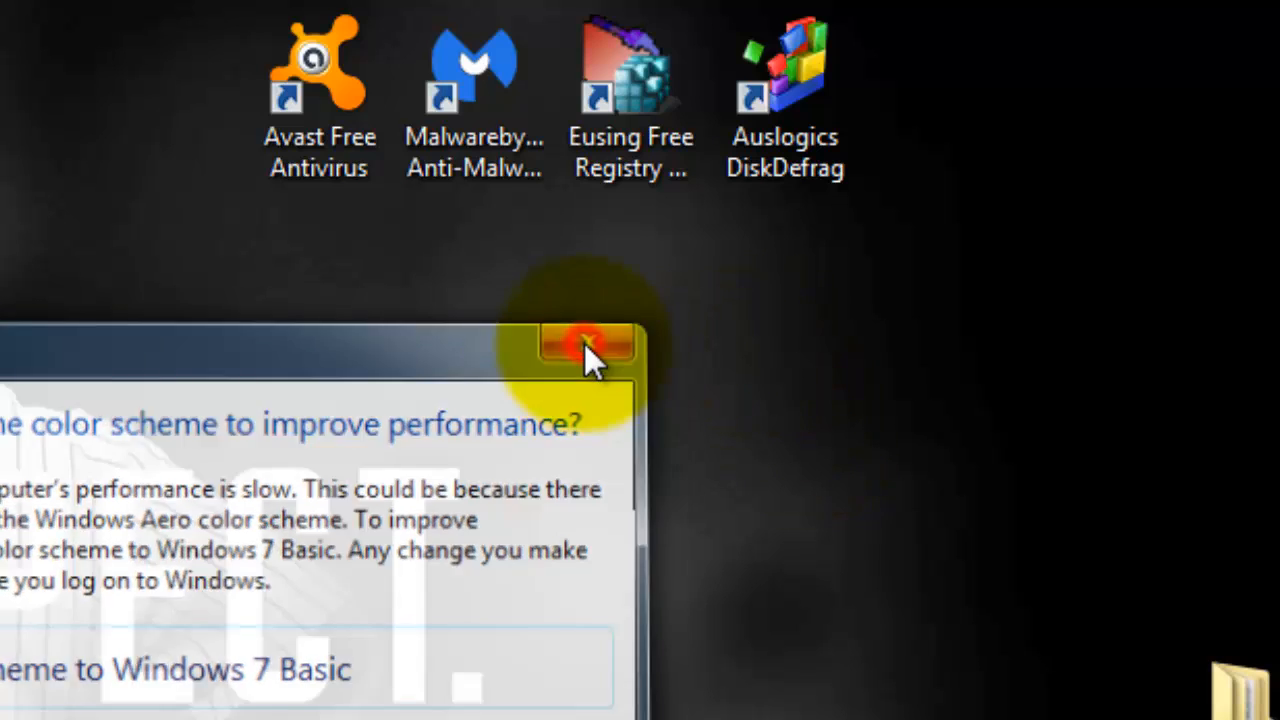
{"action": "left_click", "coordinate": [588, 348]}
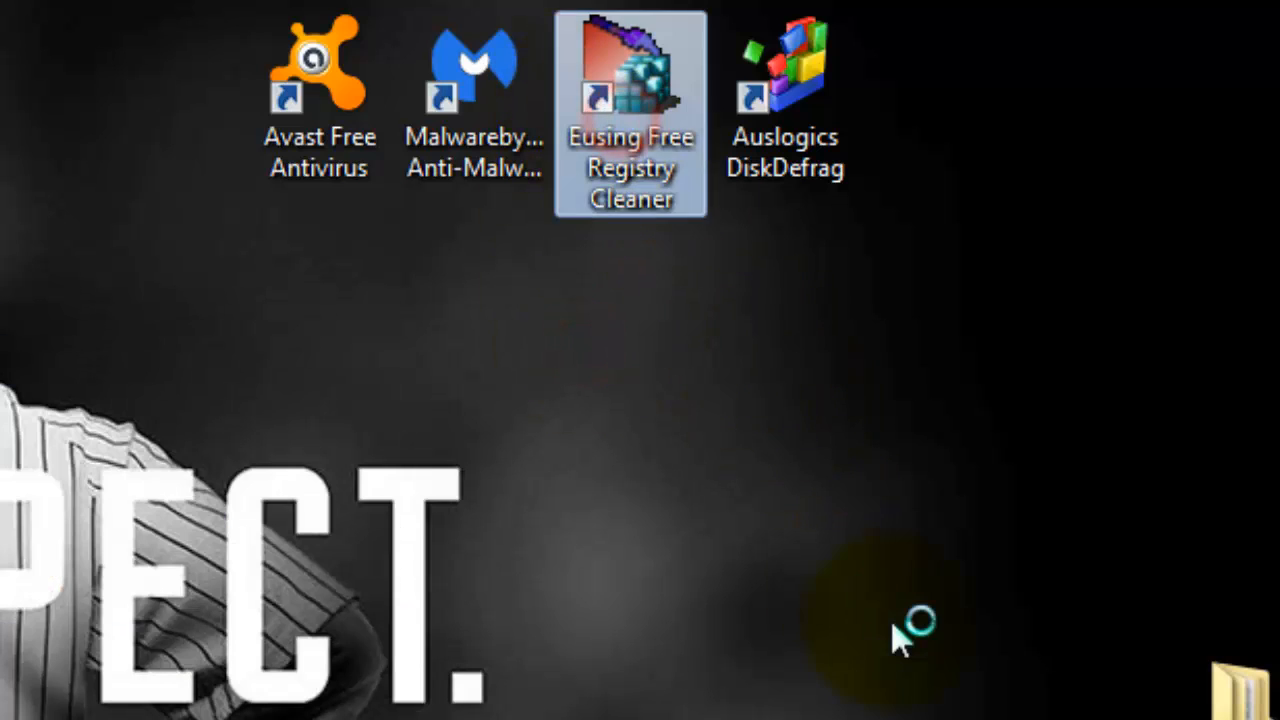
{"action": "double_click", "coordinate": [631, 70]}
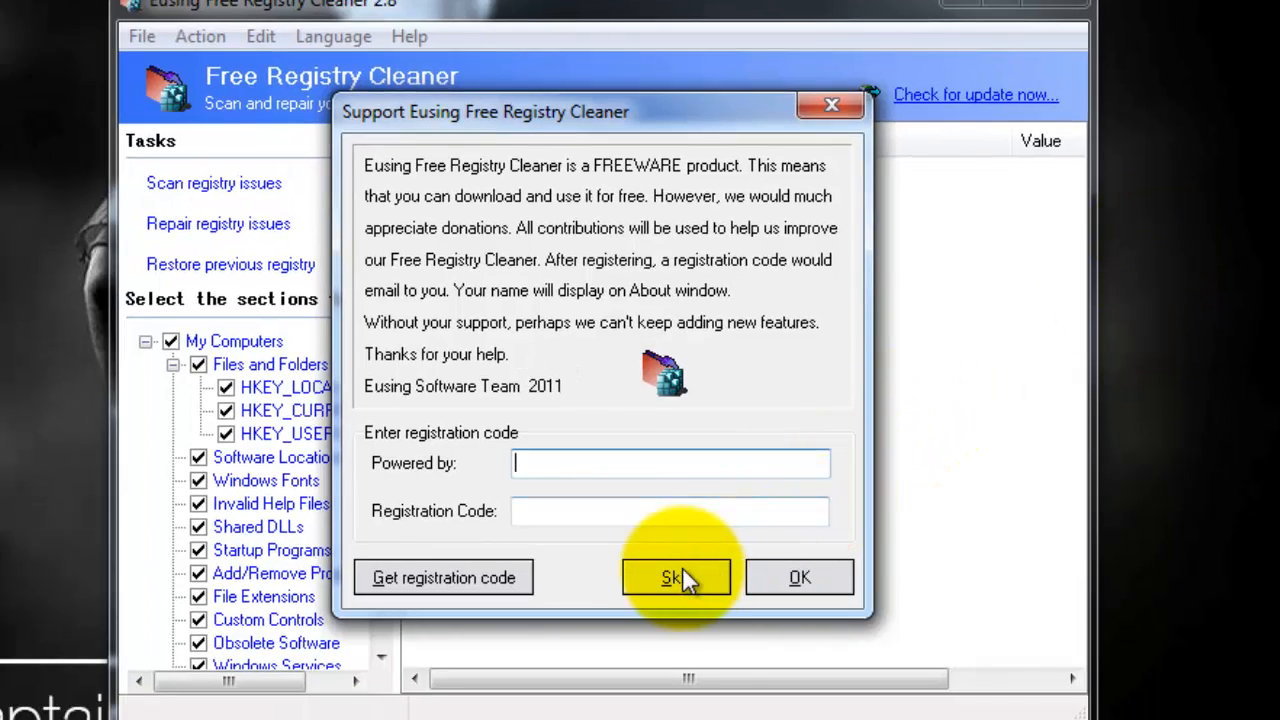
{"action": "left_click", "coordinate": [676, 577]}
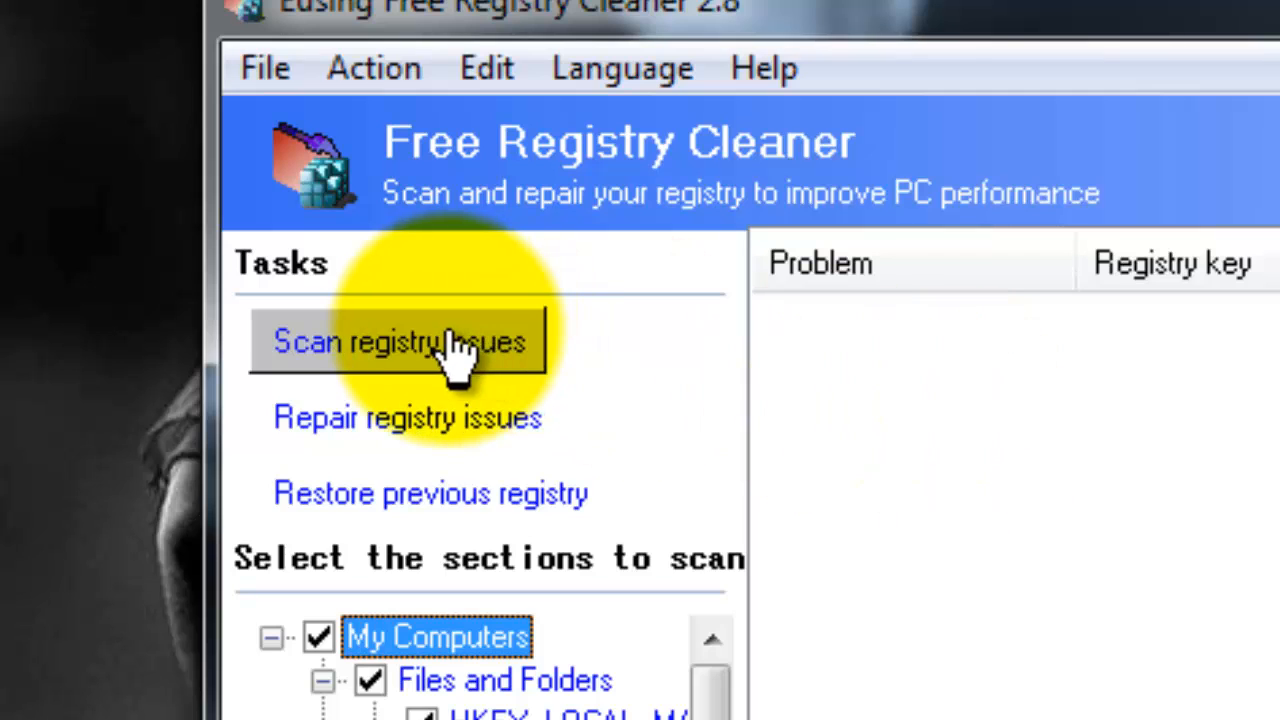
{"action": "mouse_move", "coordinate": [490, 360]}
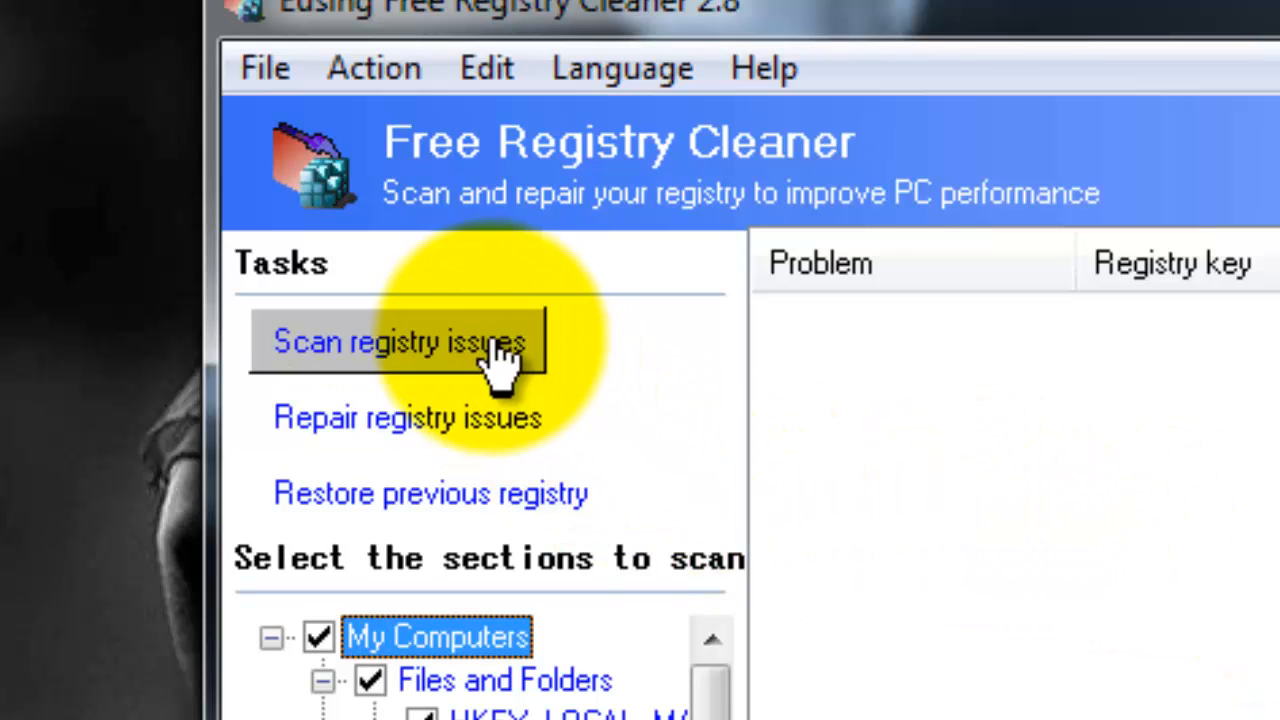
{"action": "mouse_move", "coordinate": [490, 440]}
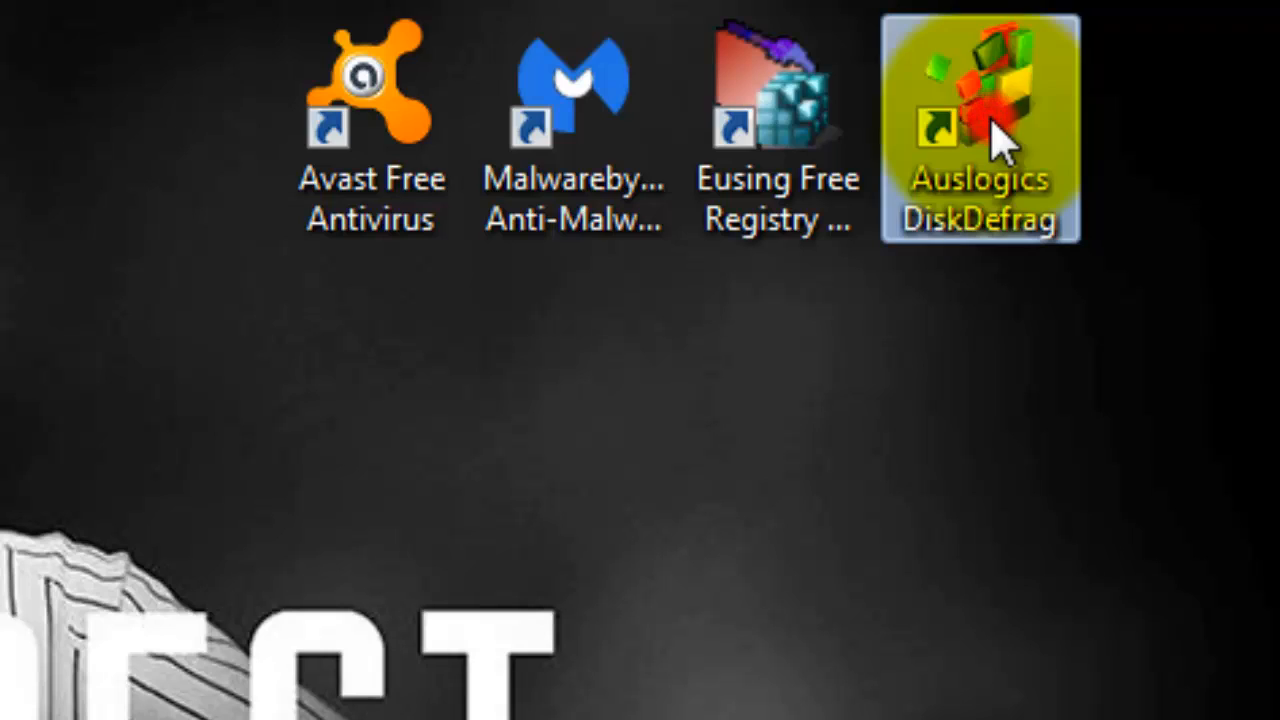
{"action": "mouse_move", "coordinate": [1095, 635]}
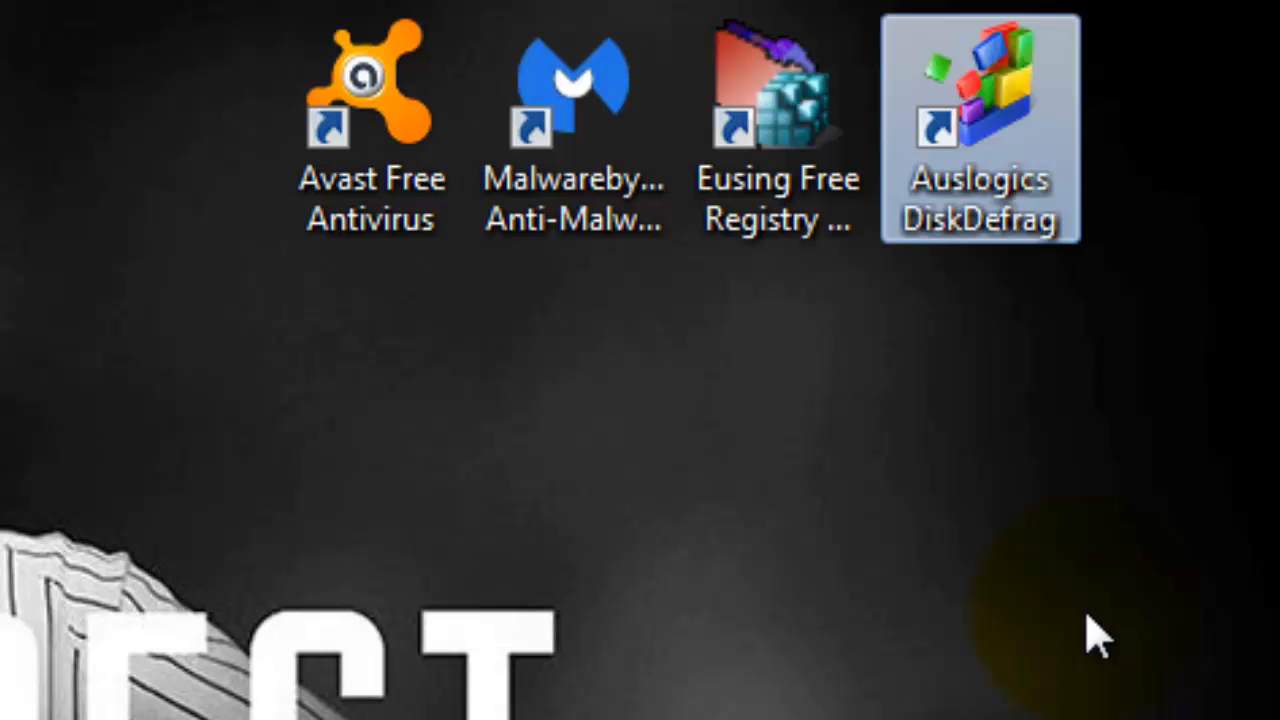
Launch Auslogics Disk Defrag to see drive OS (C:) and its cluster map.
{"action": "double_click", "coordinate": [980, 90]}
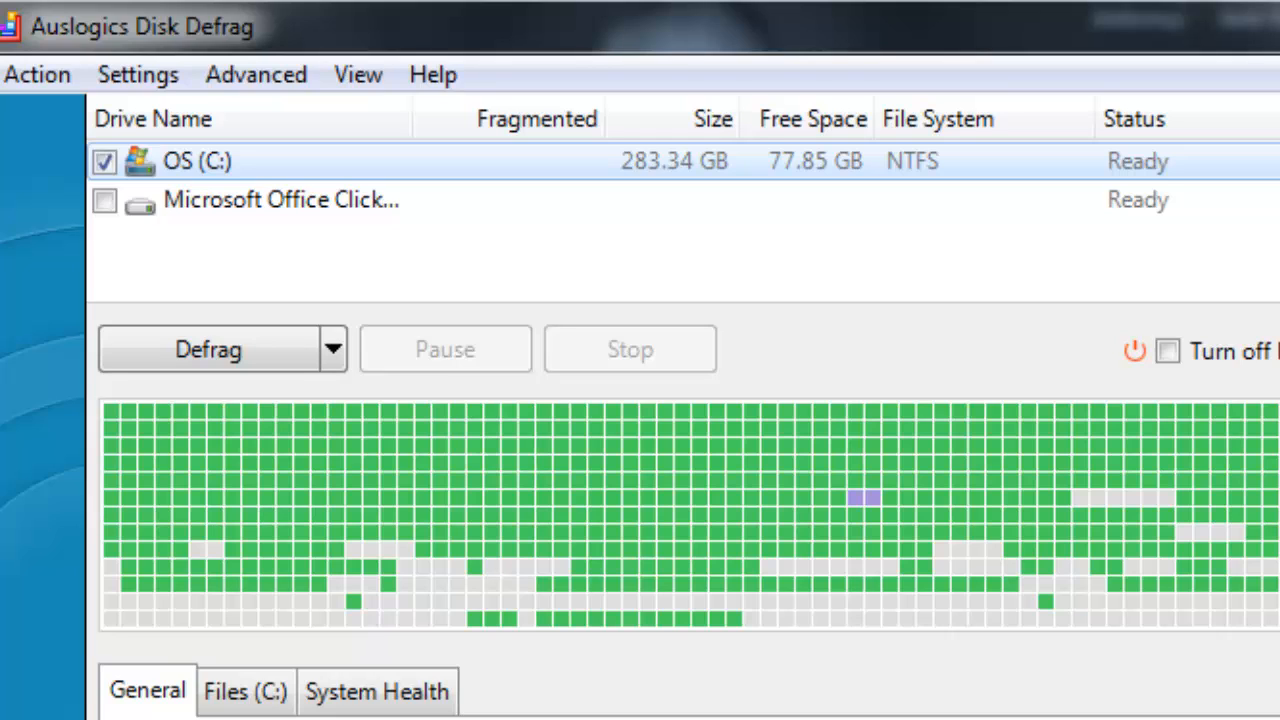
{"action": "mouse_move", "coordinate": [225, 510]}
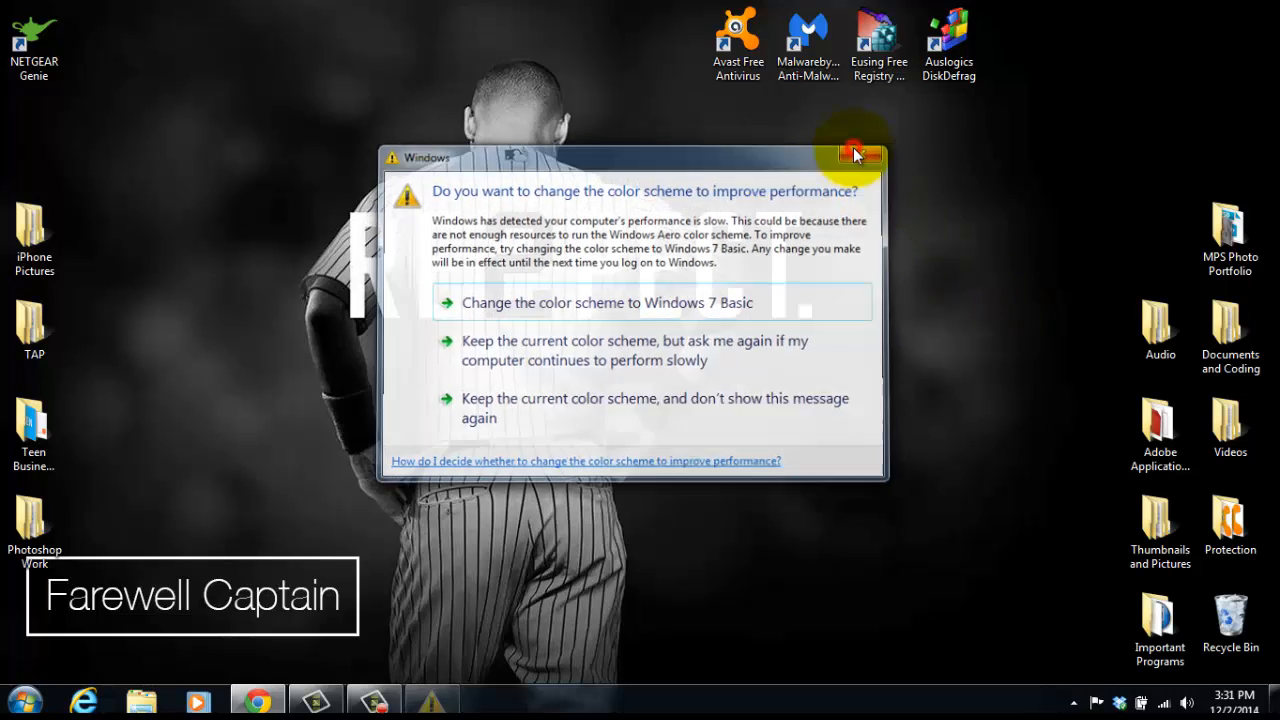
Close the Windows colour scheme performance warning to leave a clear desktop.
{"action": "left_click", "coordinate": [868, 156]}
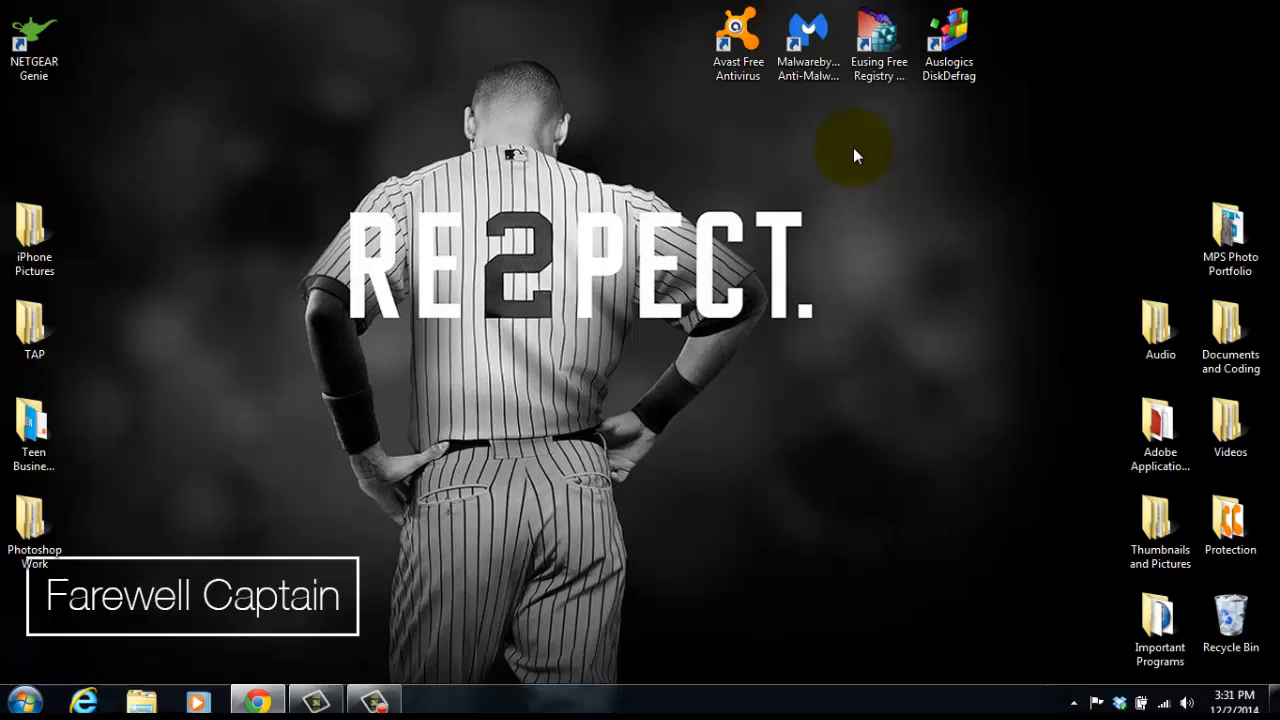
{"action": "mouse_move", "coordinate": [565, 415]}
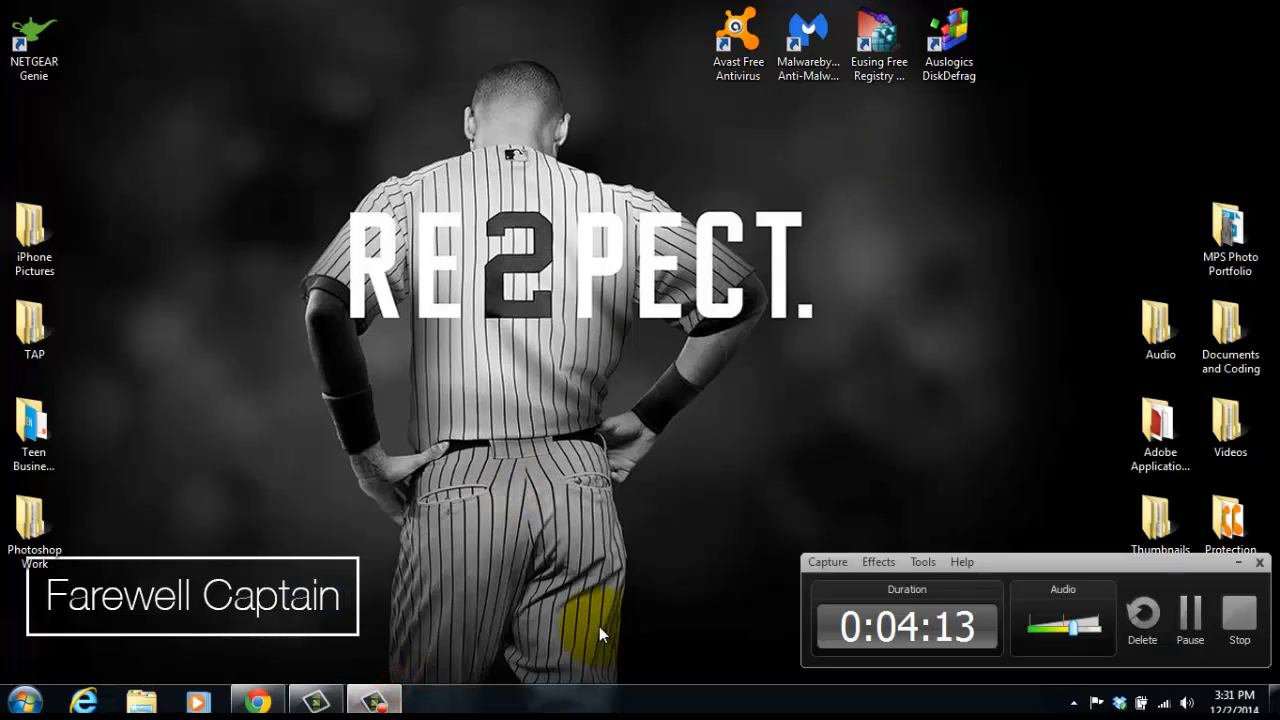
{"action": "mouse_move", "coordinate": [640, 545]}
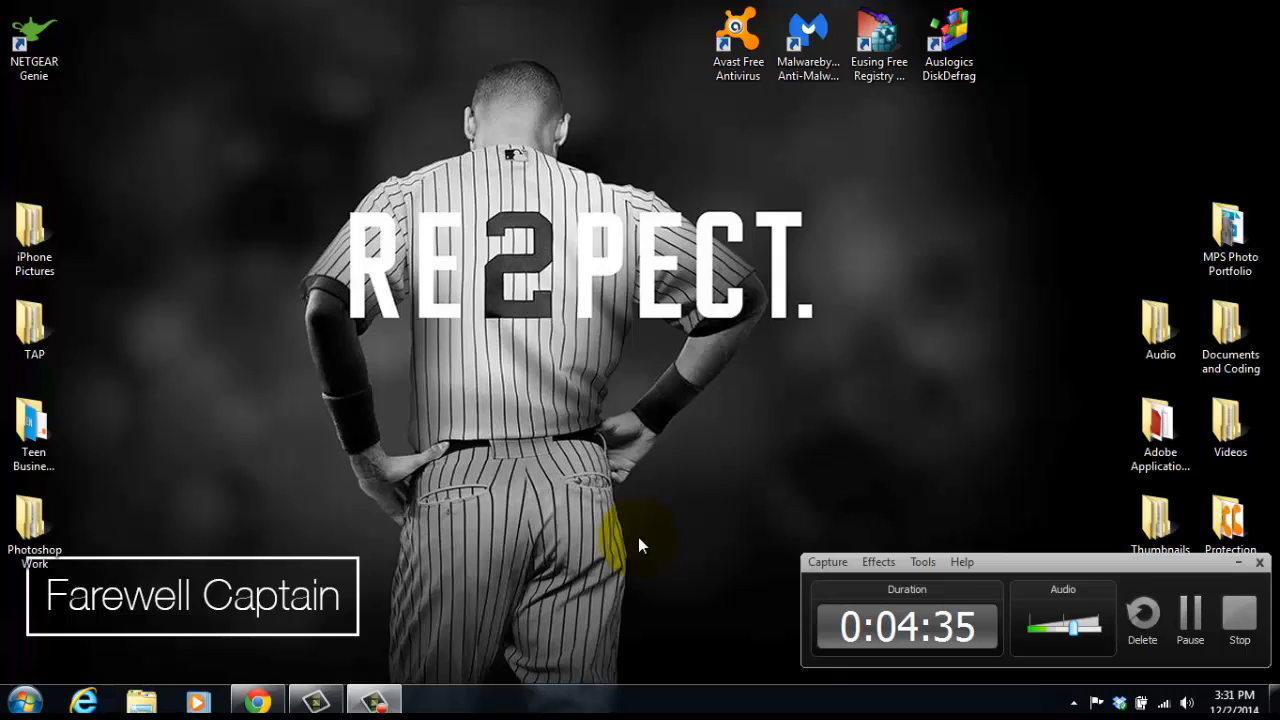
{"action": "mouse_move", "coordinate": [910, 550]}
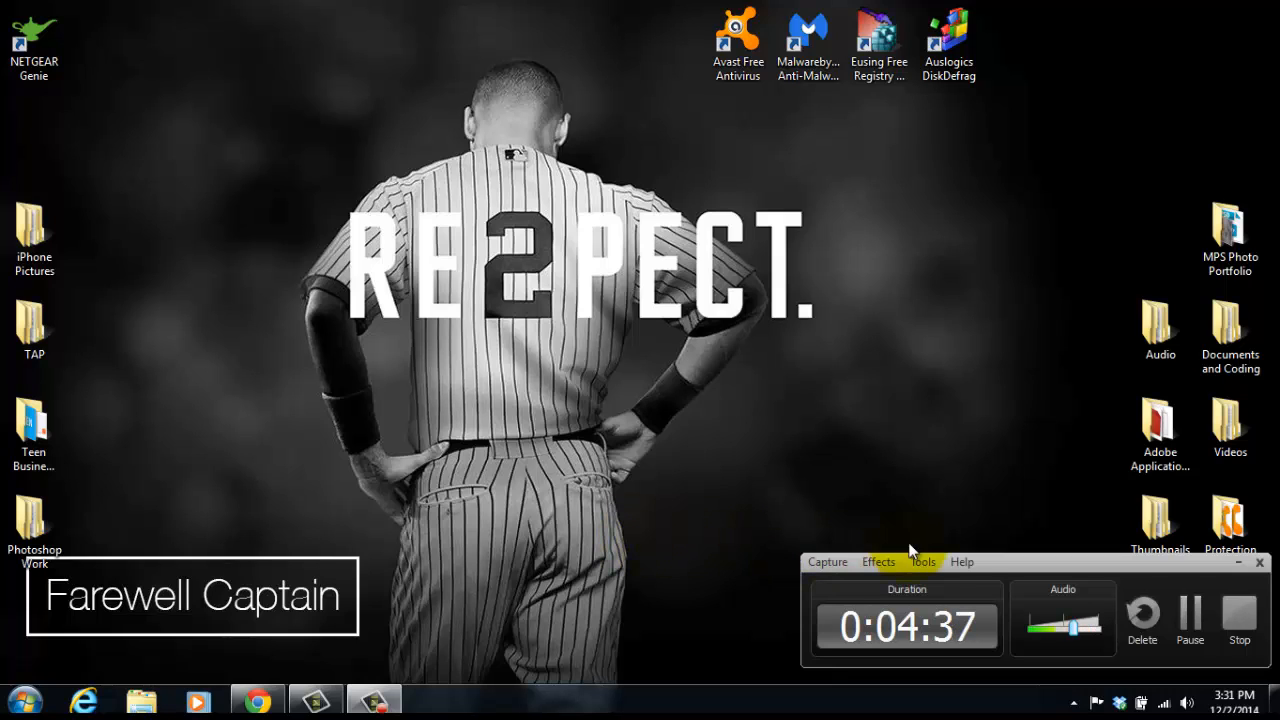